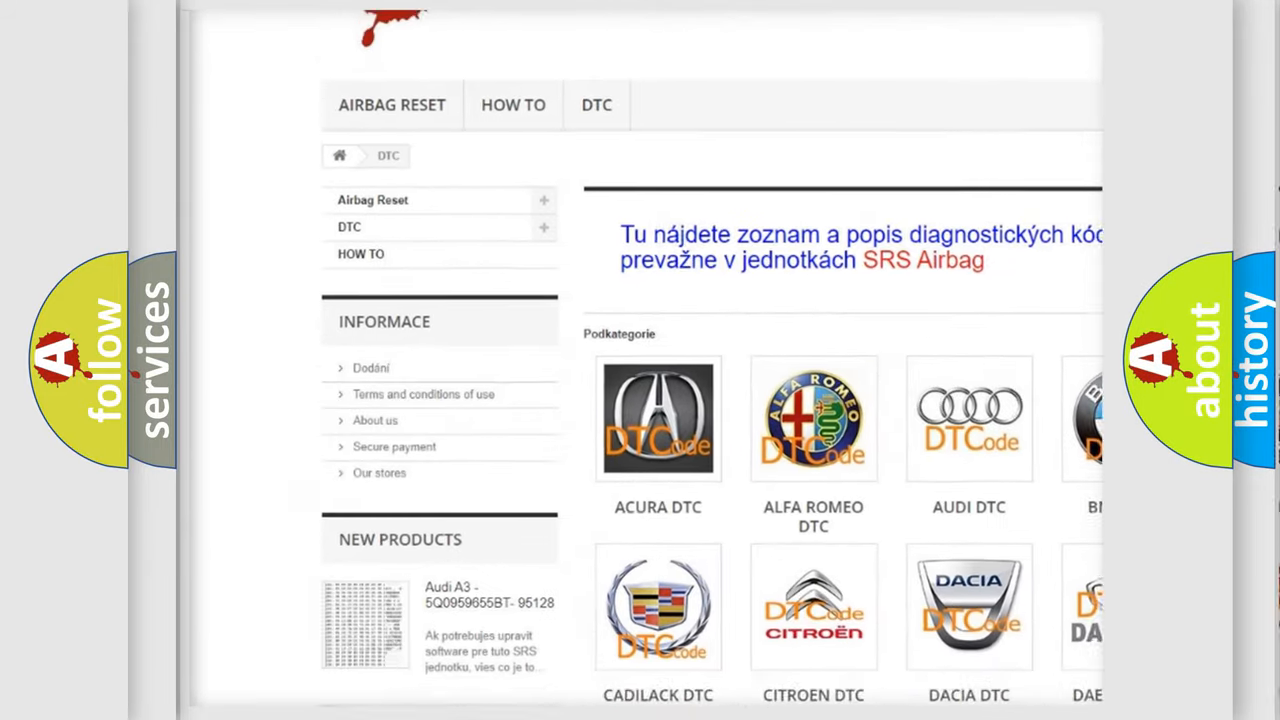
scroll("down", 3)
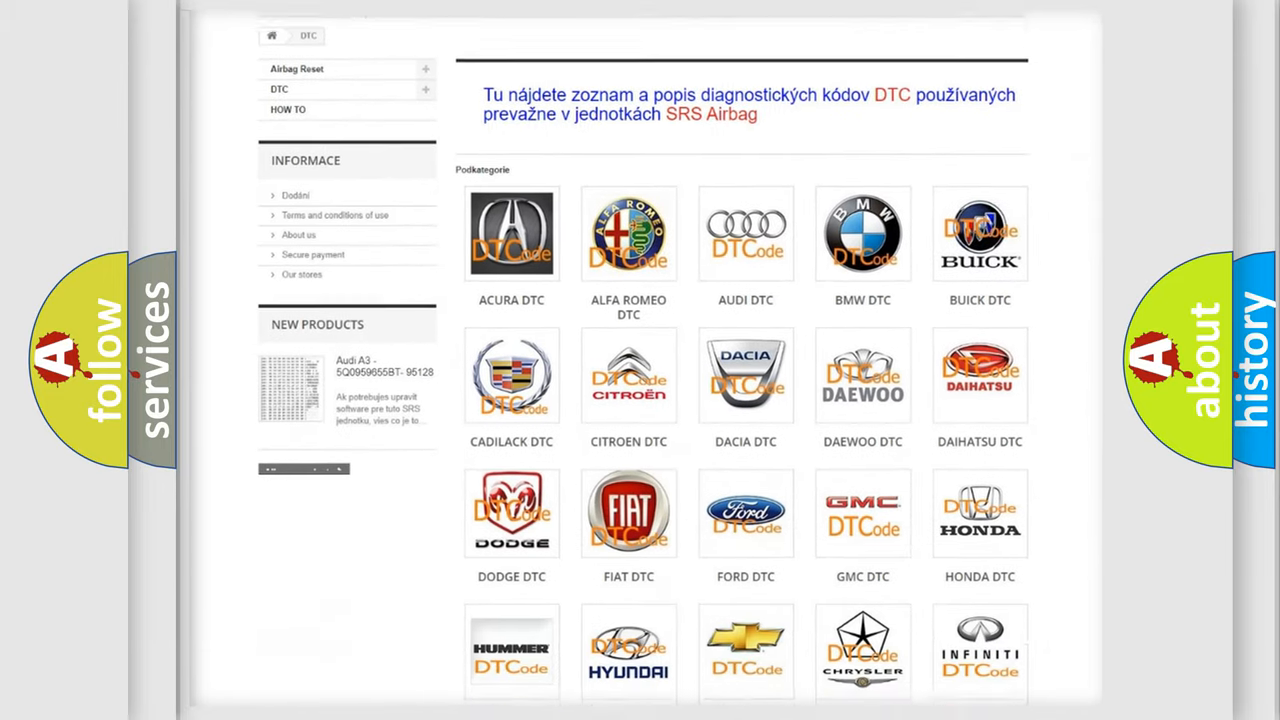
scroll("down", 3)
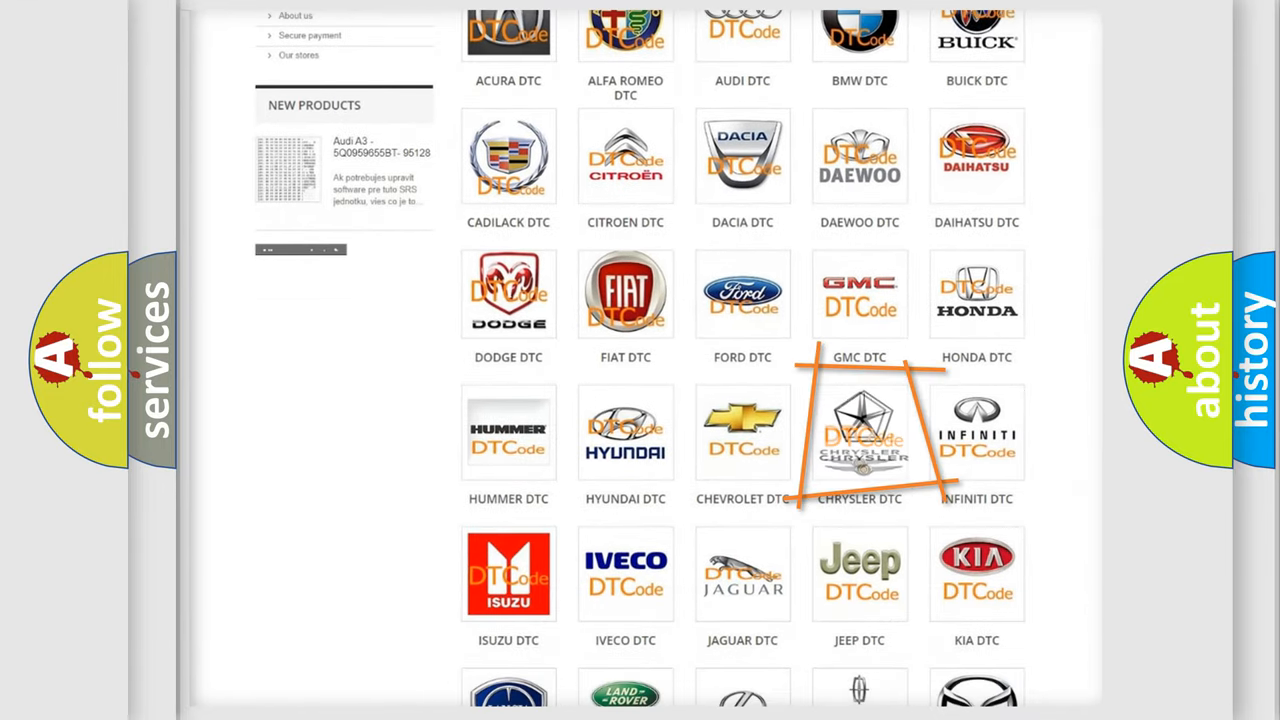
mouse_move(860, 432)
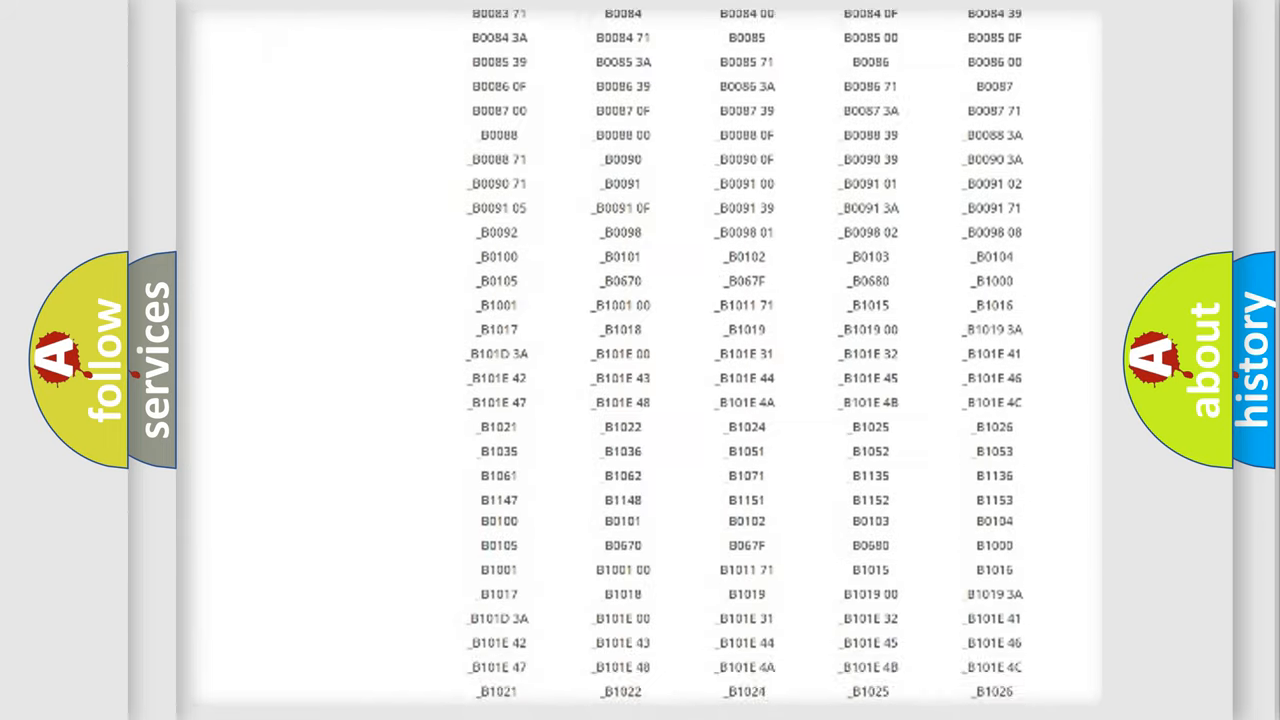
scroll("down", 3)
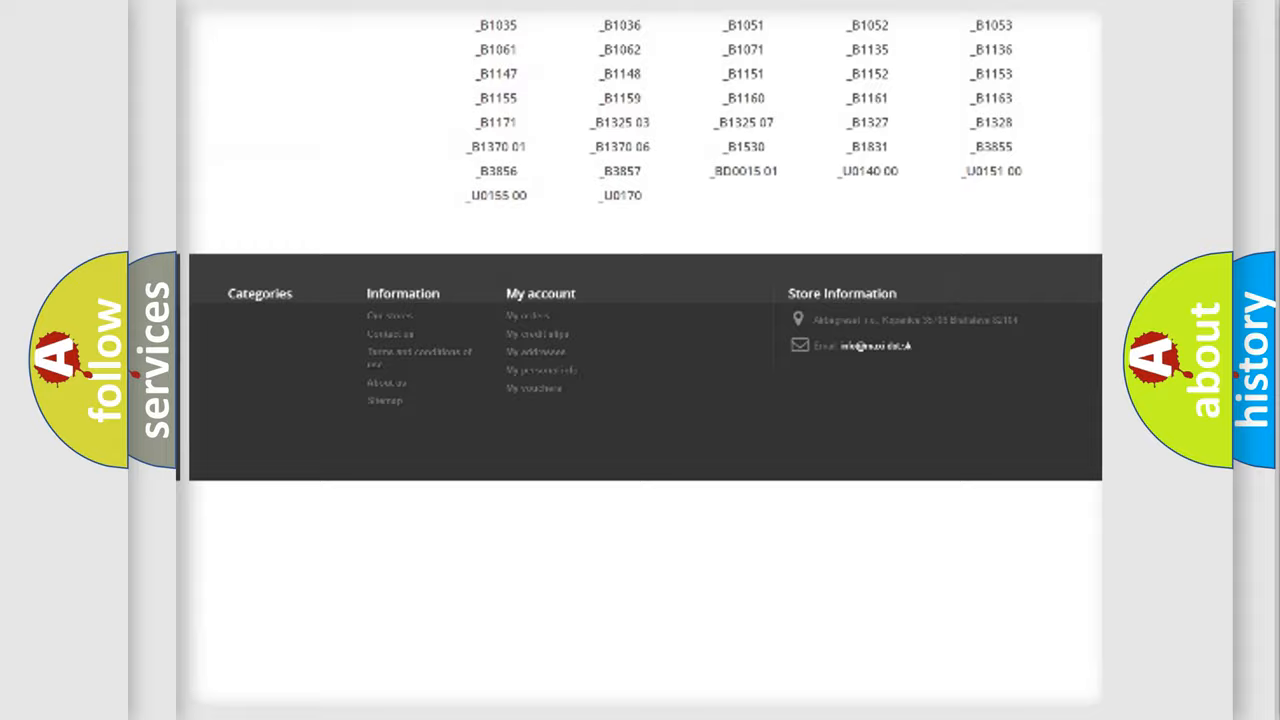